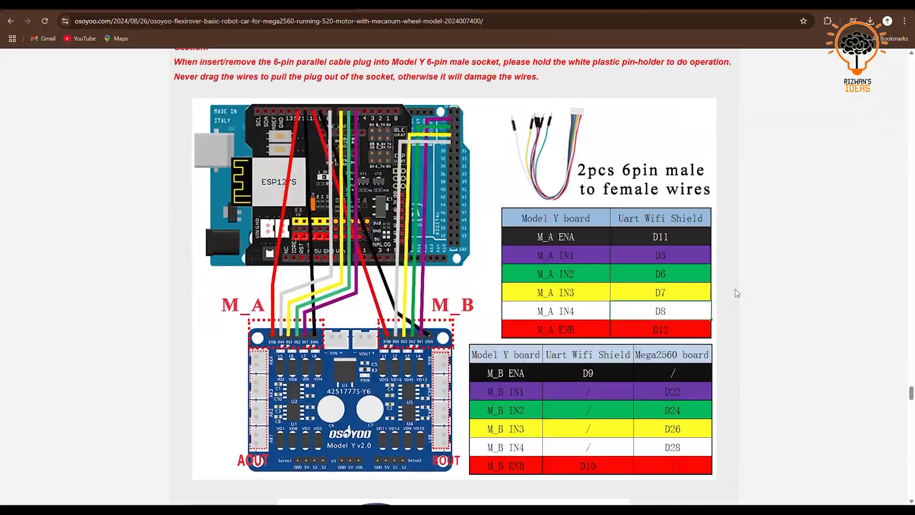
- Scroll the Osoyoo tutorial past the Model Y wiring tables to the voltage meter step
scroll(down, 3)
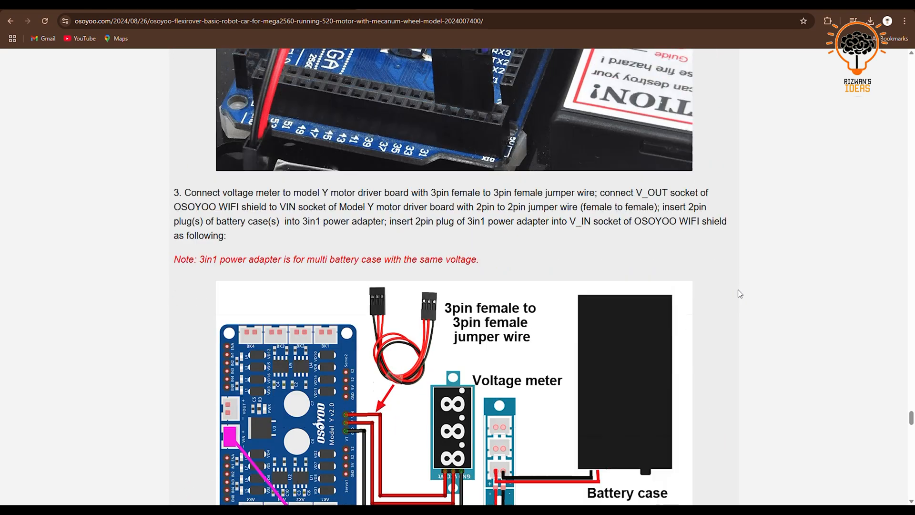
scroll(down, 3)
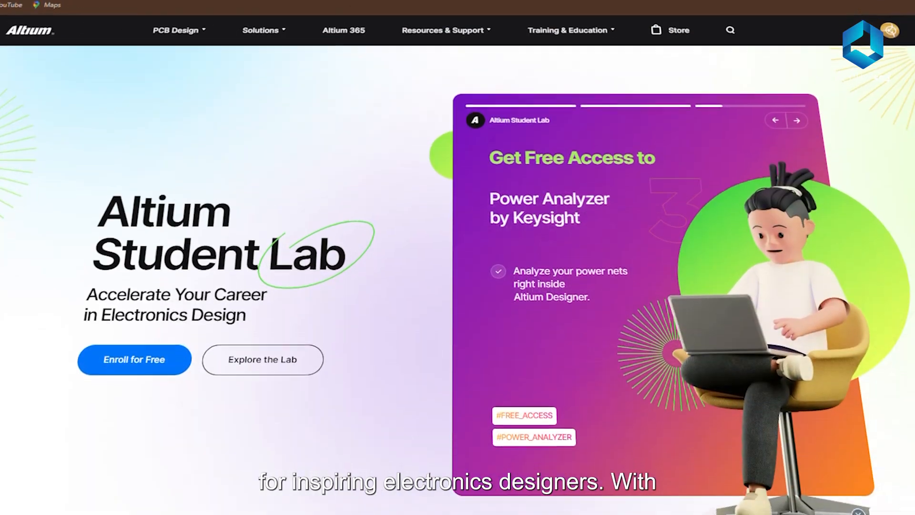
- Browse the Altium 365 pages and go to the Altium Designer Essentials course
scroll(down, 3)
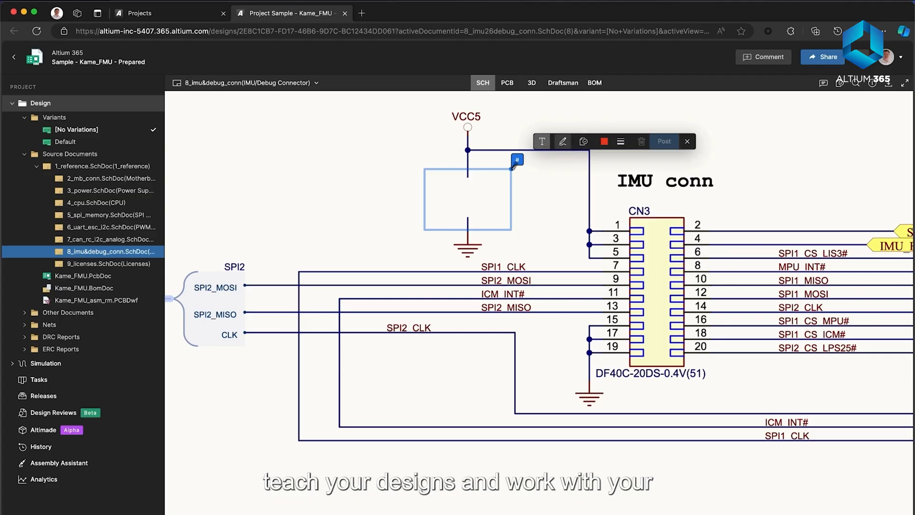
text(@ele)
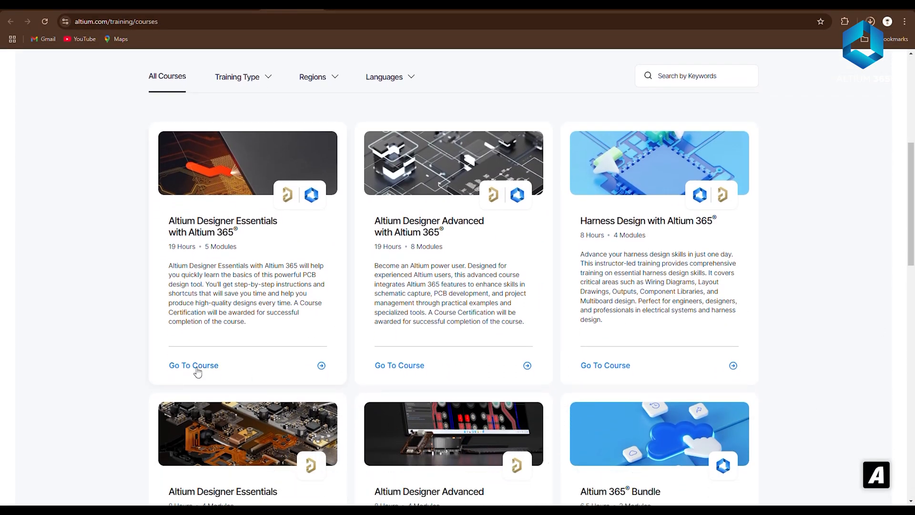
click(193, 364)
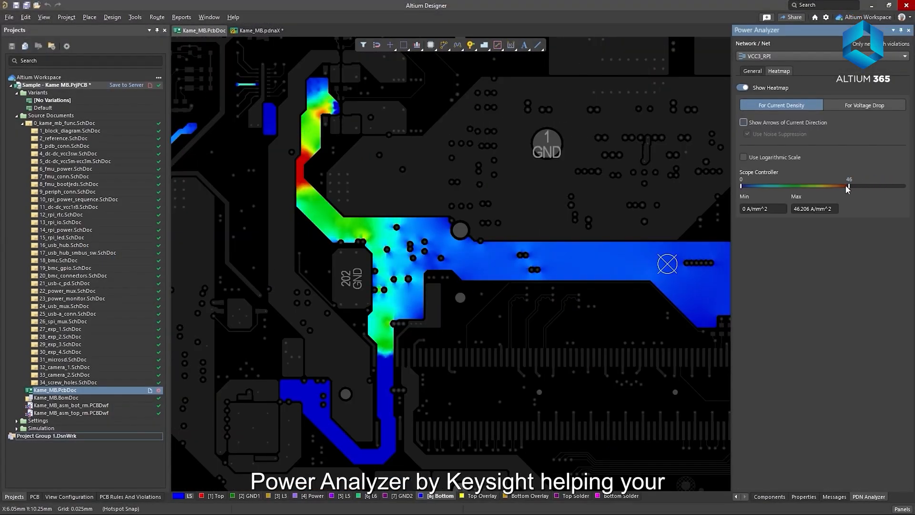
- Show the Power Analyzer violations list and inspect the bottom-layer current density violation
click(778, 70)
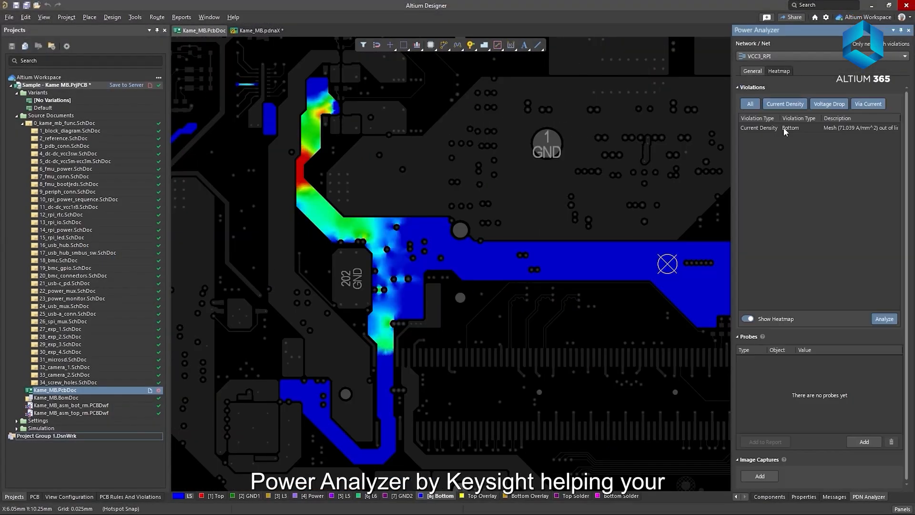
click(748, 319)
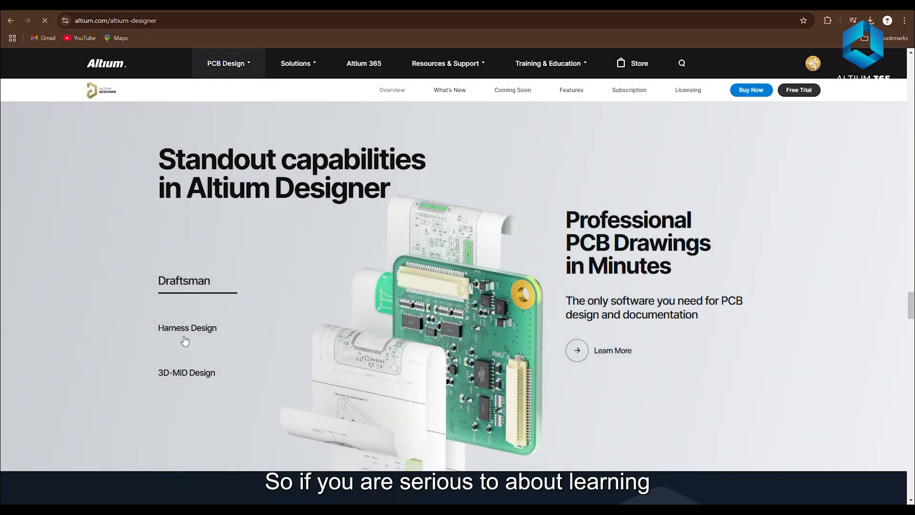
- View the Harness Design capability under Standout capabilities on the Altium Designer page
click(191, 327)
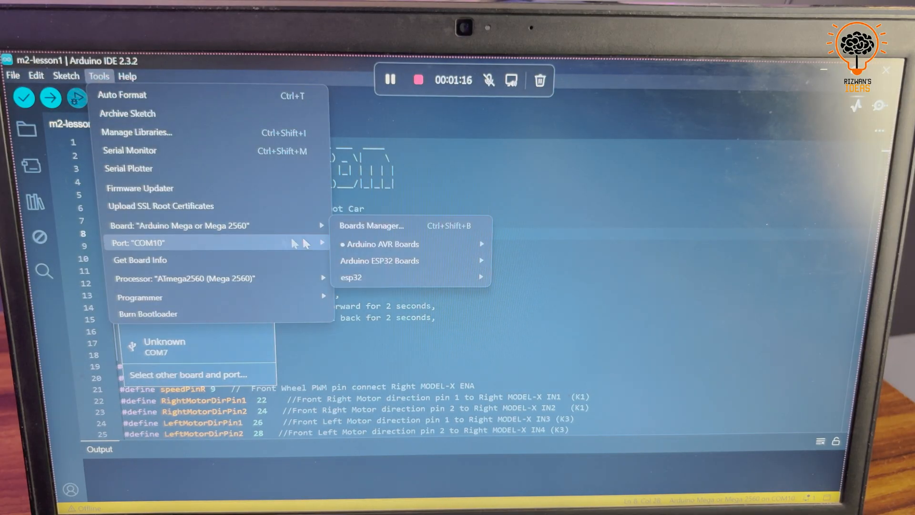
mouse_move(383, 244)
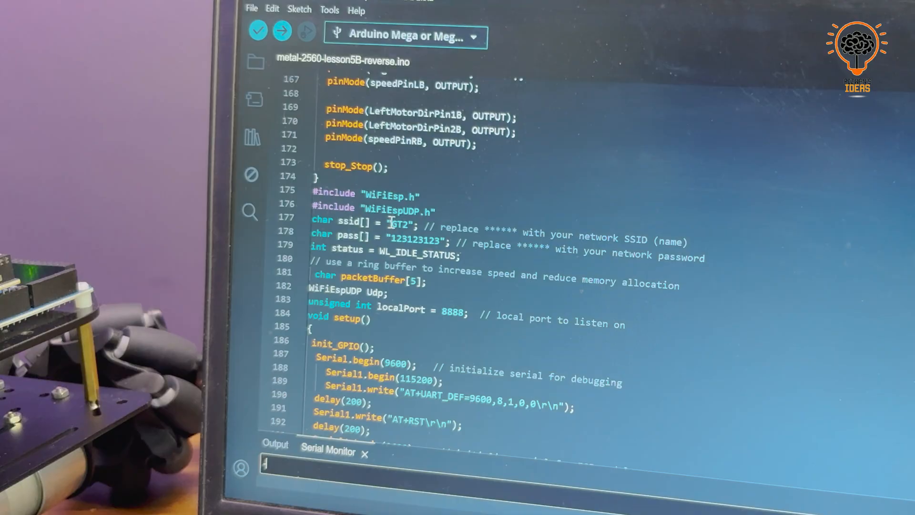
- Replace the Wi-Fi network name in the sketch and upload it to the Mega 2560
double_click(414, 239)
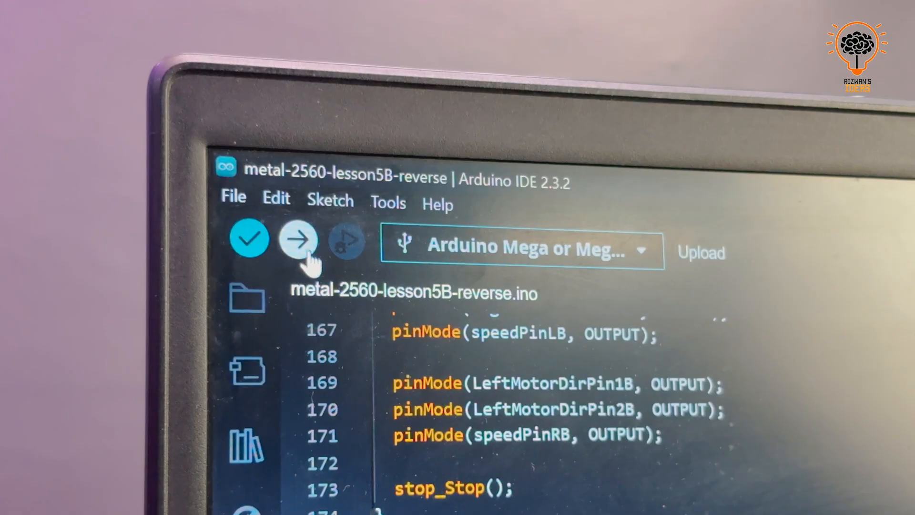
click(298, 240)
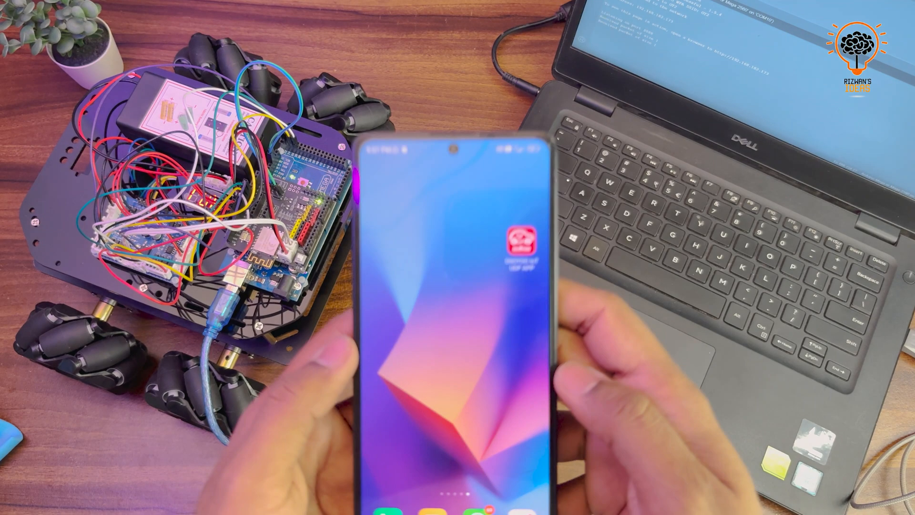
- Enter IP address 192.168.182.173 in the OSOYOO IoT app settings and save them
click(505, 245)
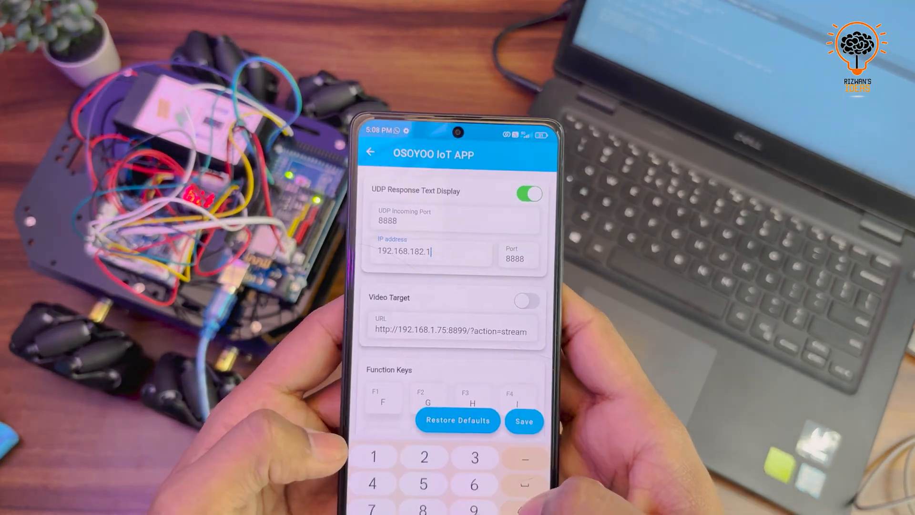
text(7)
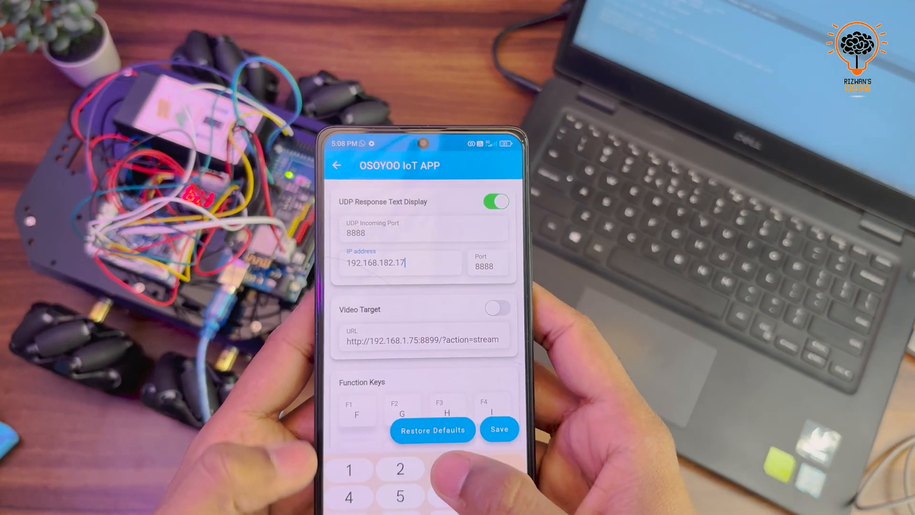
click(499, 430)
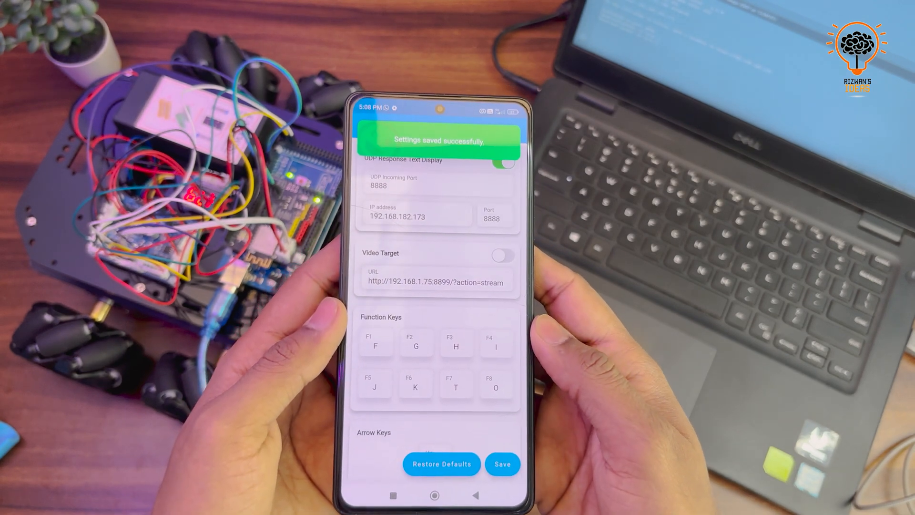